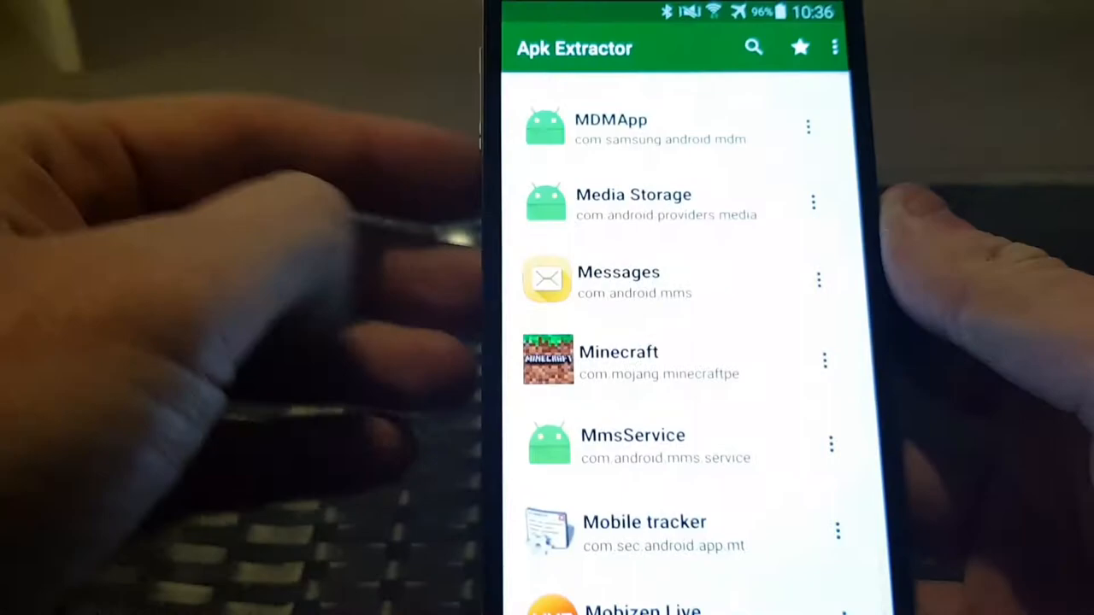
- Scroll the installed-apps list down to locate Minecraft for extraction
scroll(down, 3)
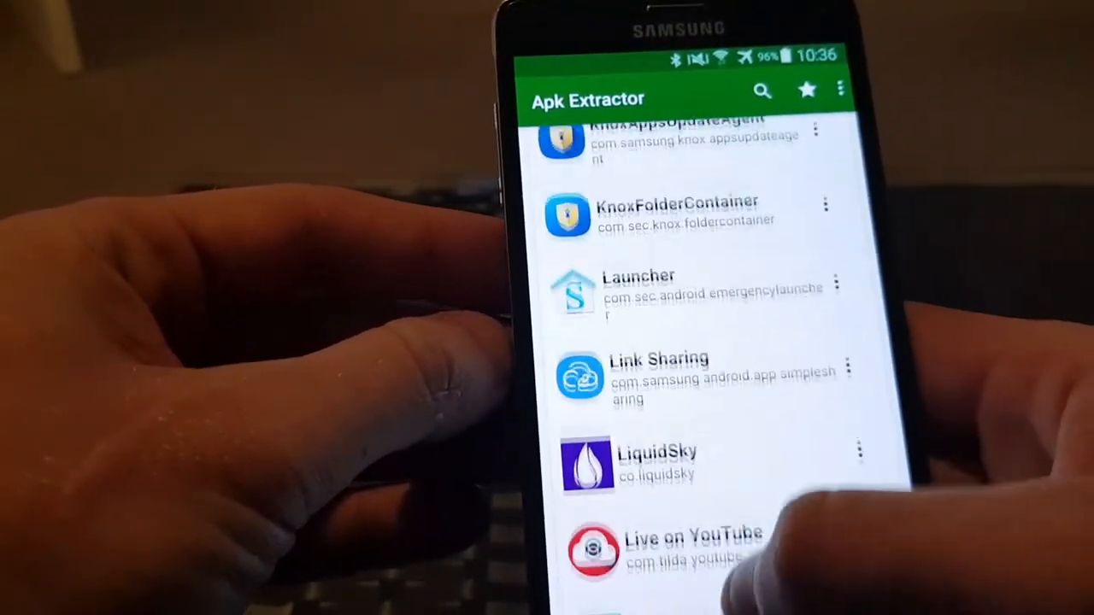
scroll(down, 3)
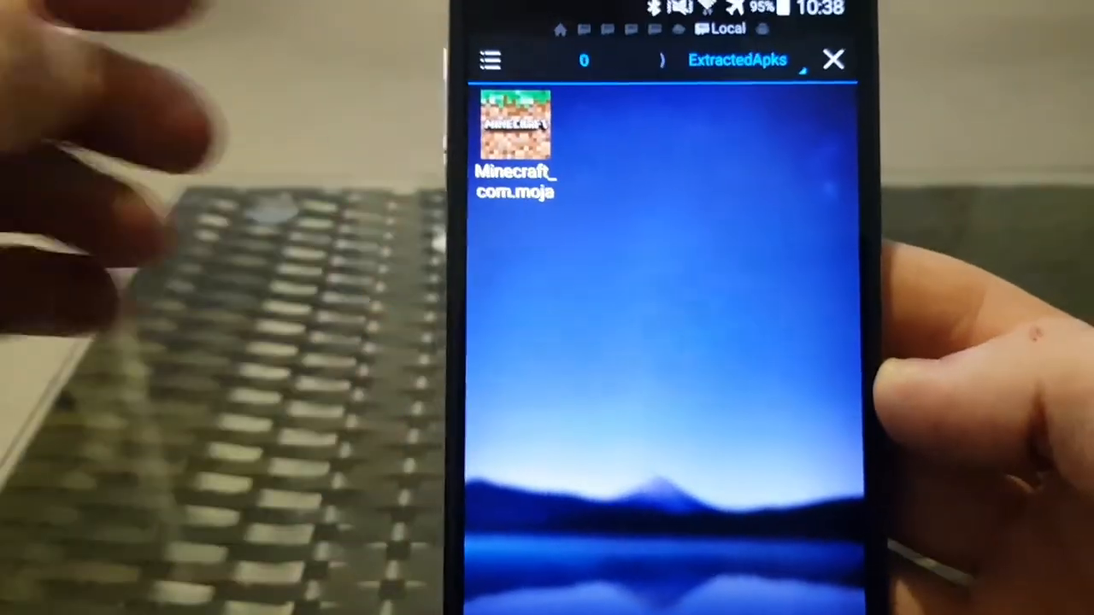
click(488, 62)
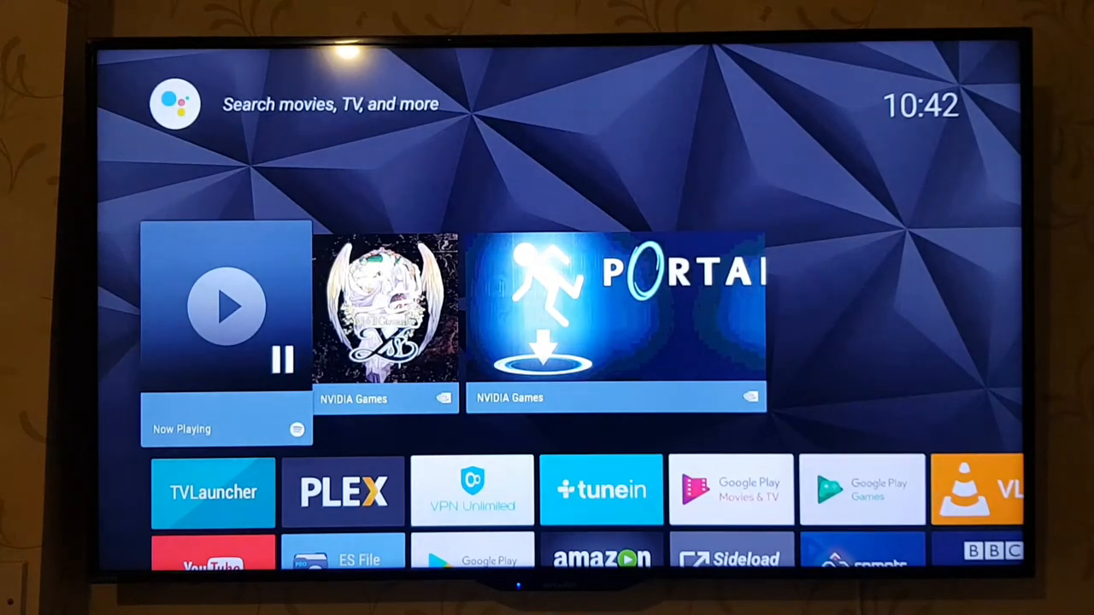
- Start a Play Store search on the Shield to find ES File Explorer
scroll(down, 3)
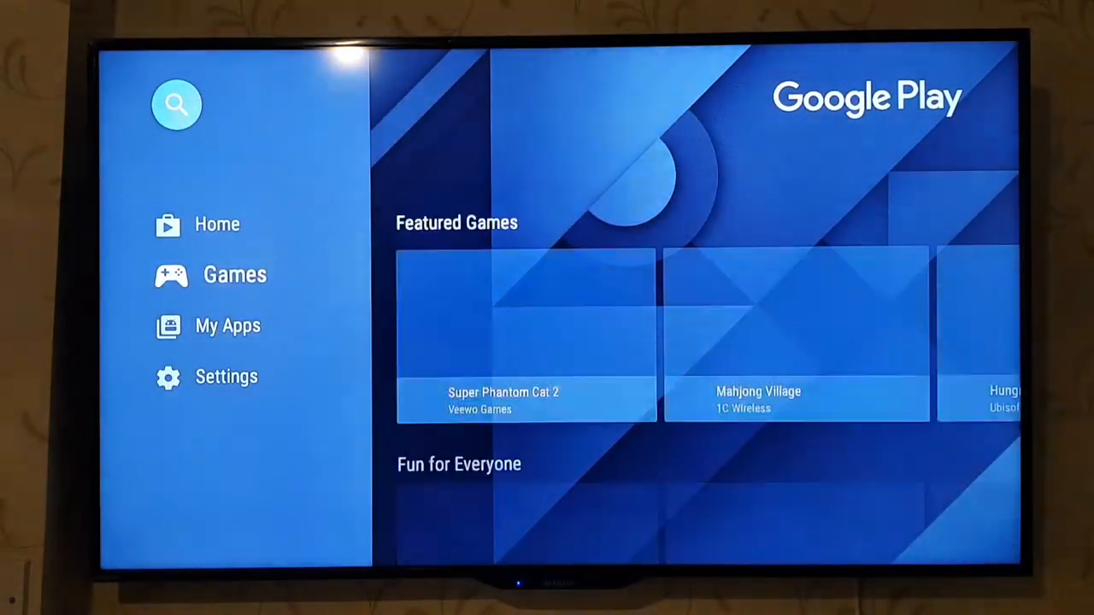
click(176, 104)
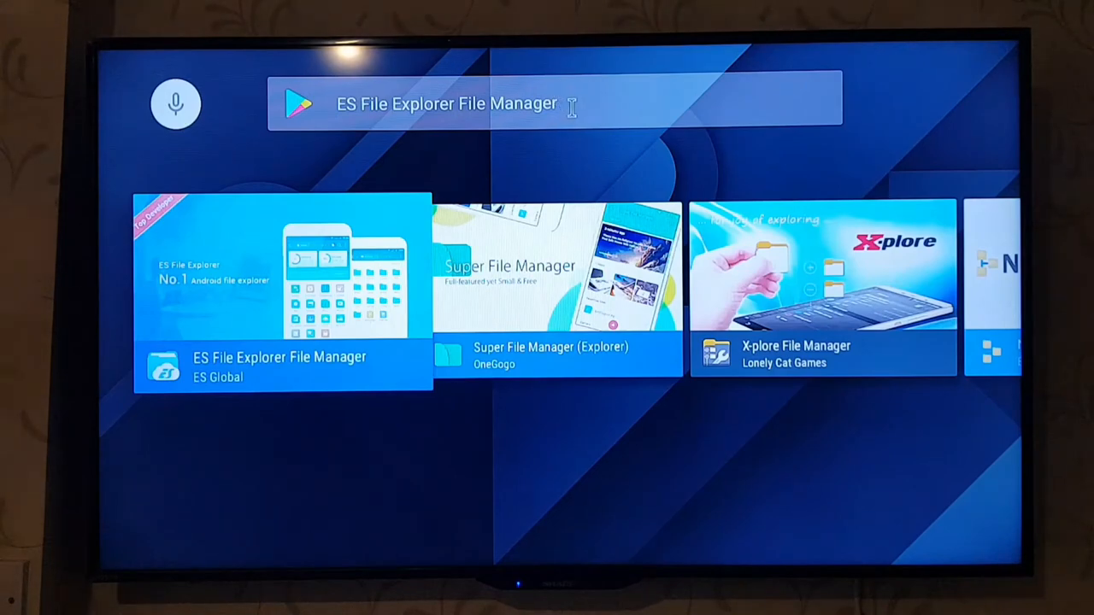
- Search the Play Store for "sideload" to find the Sideload Launcher app
click(574, 105)
text(s)
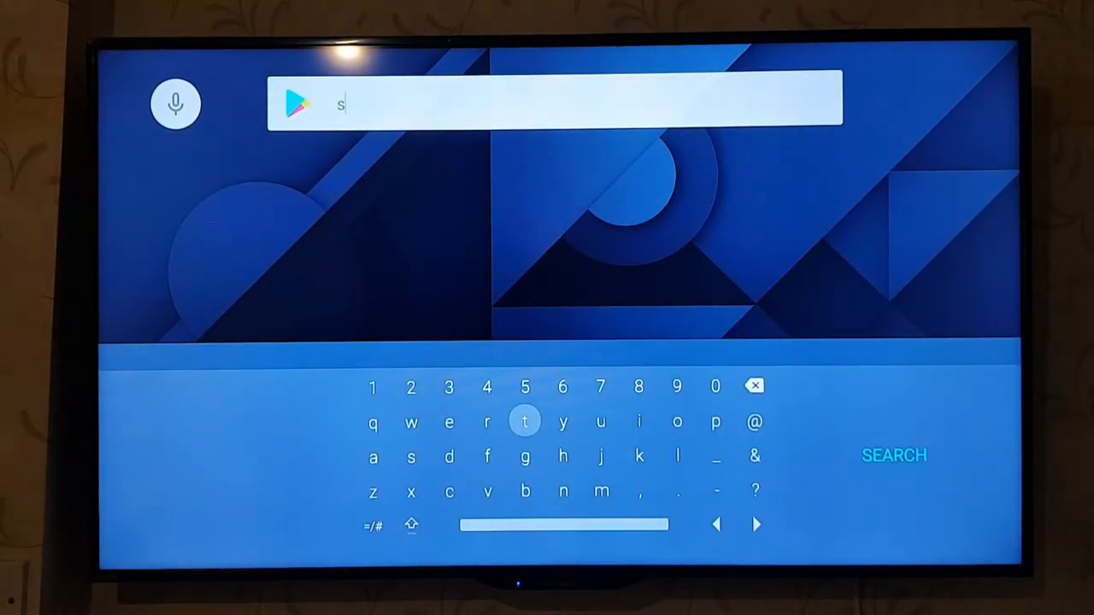
text(idelo)
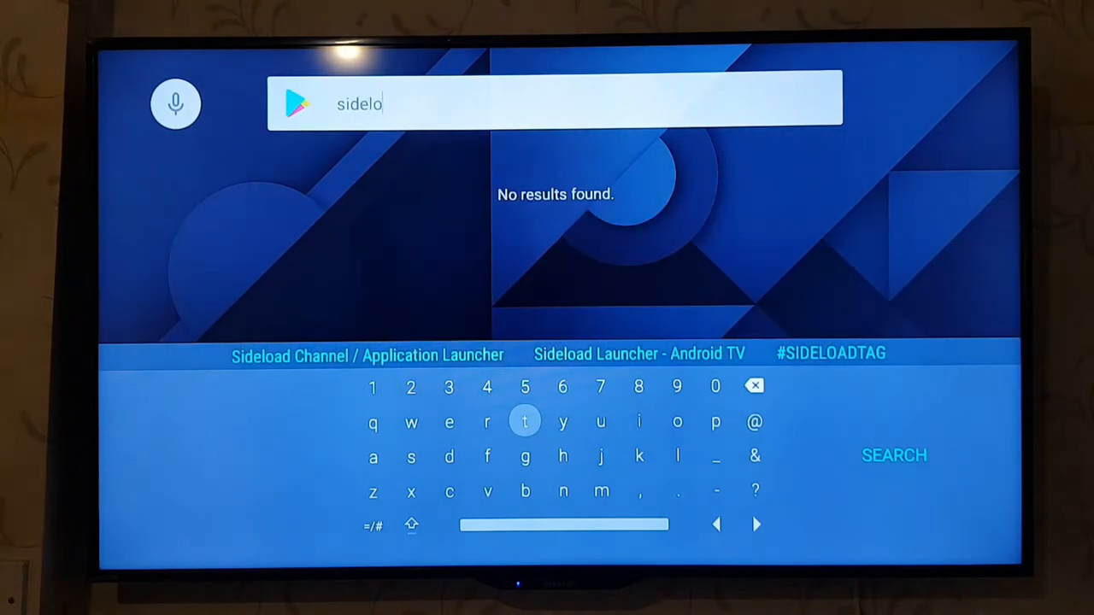
text(ad)
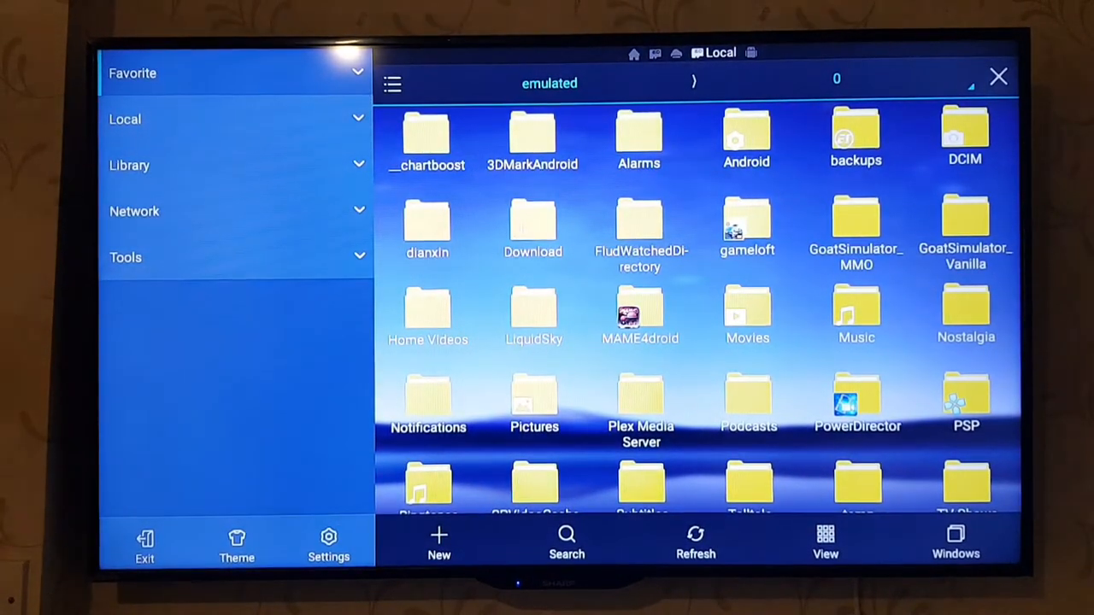
- Expand Network to the Cloud section, viewing and dismissing the cloud services list
click(133, 211)
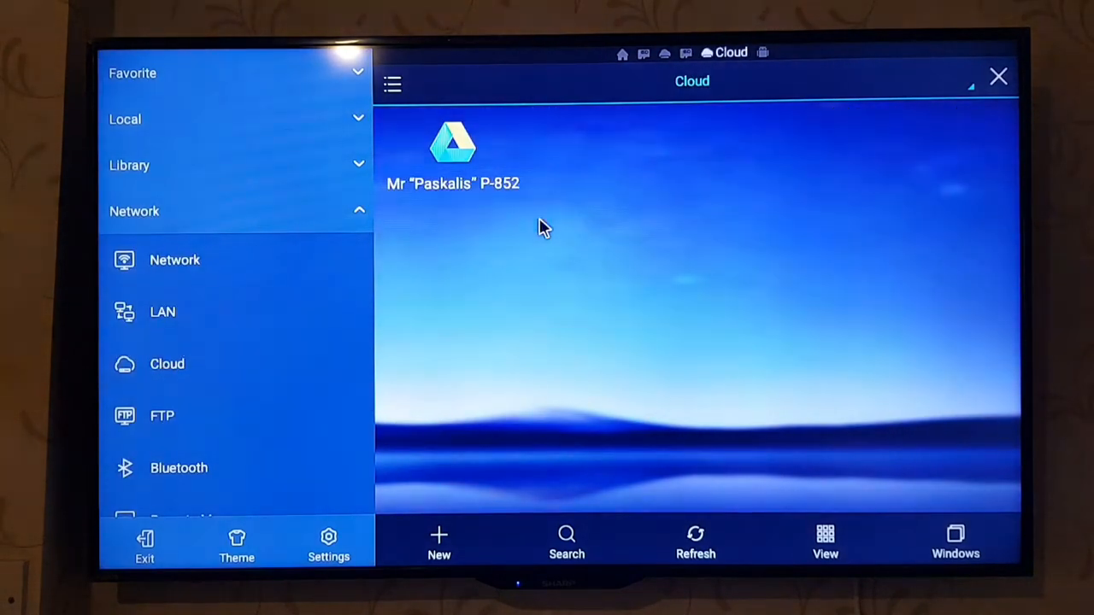
click(438, 536)
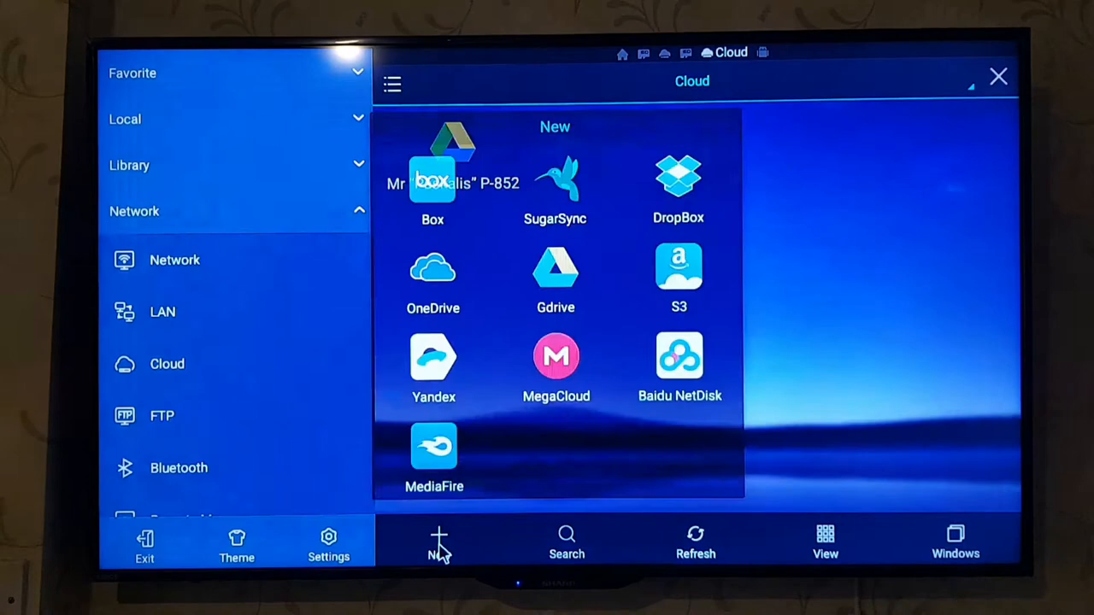
click(555, 270)
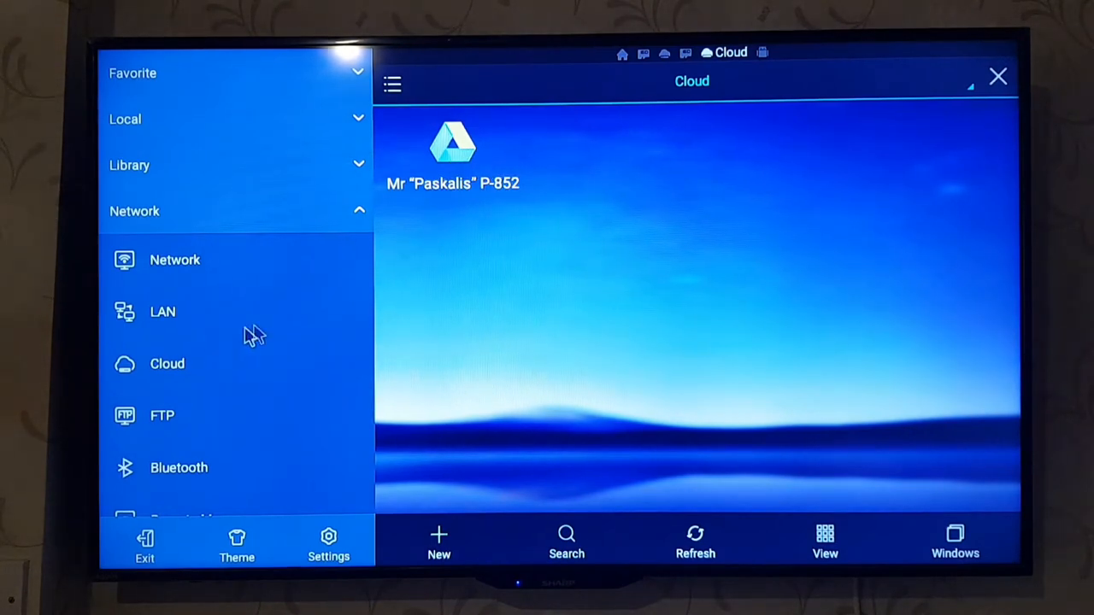
mouse_move(215, 383)
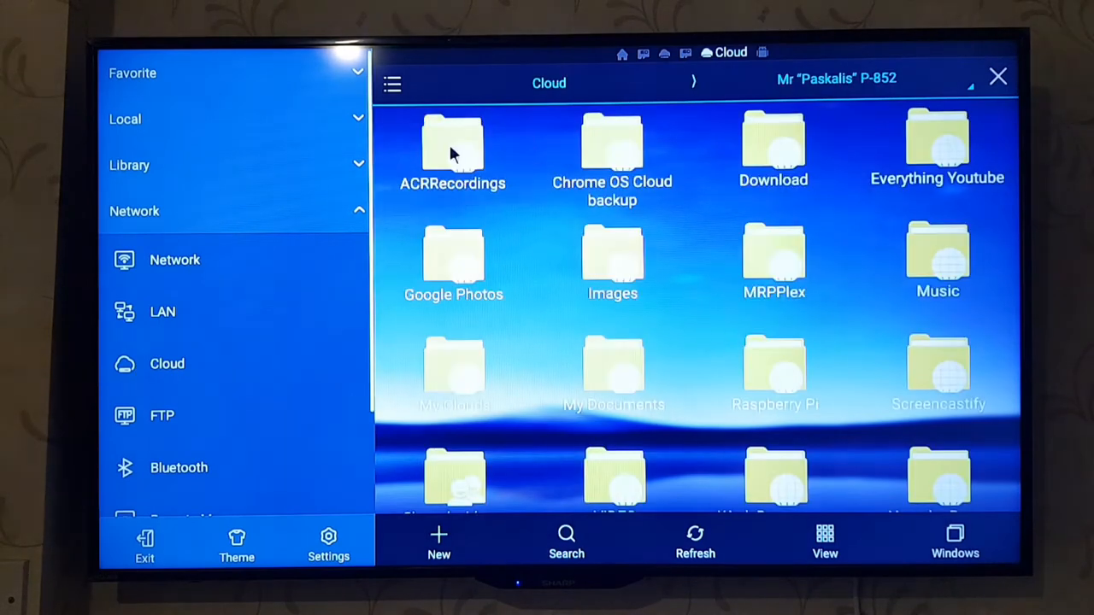
mouse_move(764, 163)
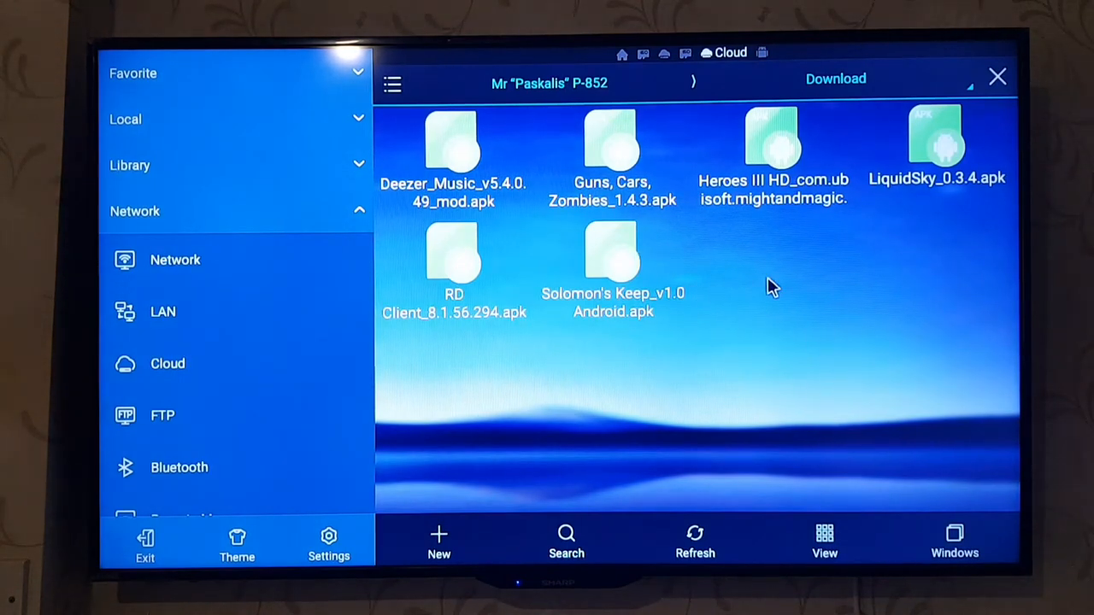
mouse_move(694, 506)
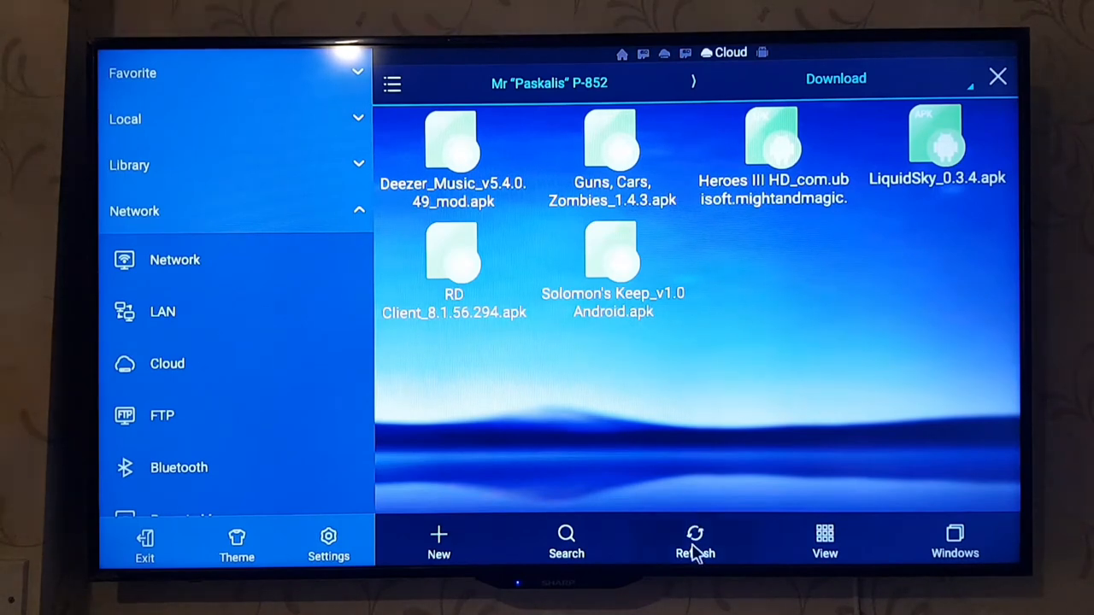
- Refresh the Drive Download folder so the Minecraft APK shows up
click(694, 533)
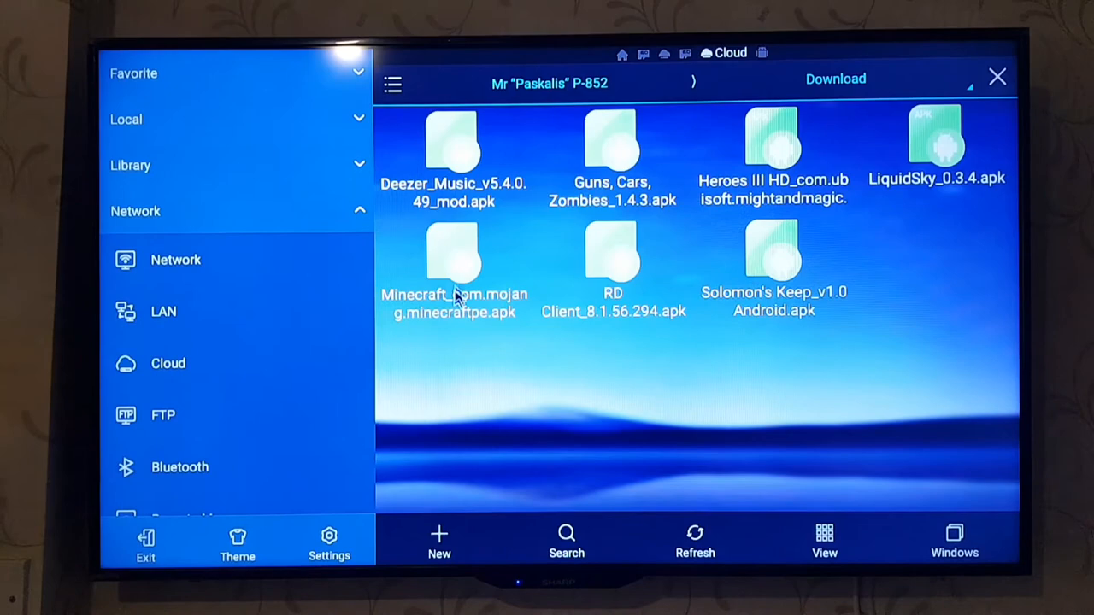
- Install Minecraft from its APK via the package Properties dialog
double_click(451, 257)
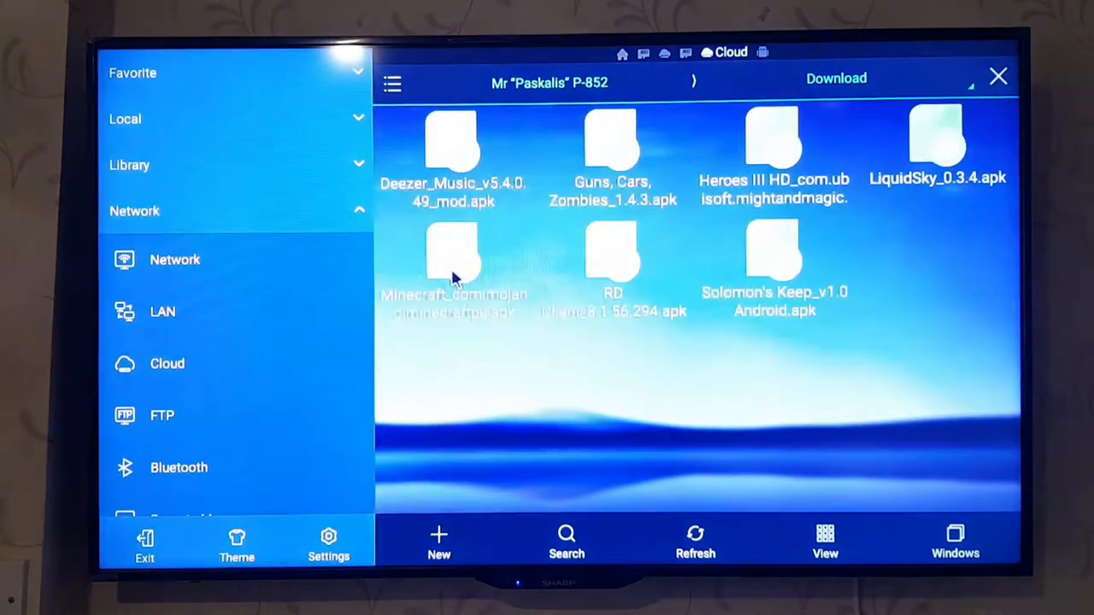
click(453, 257)
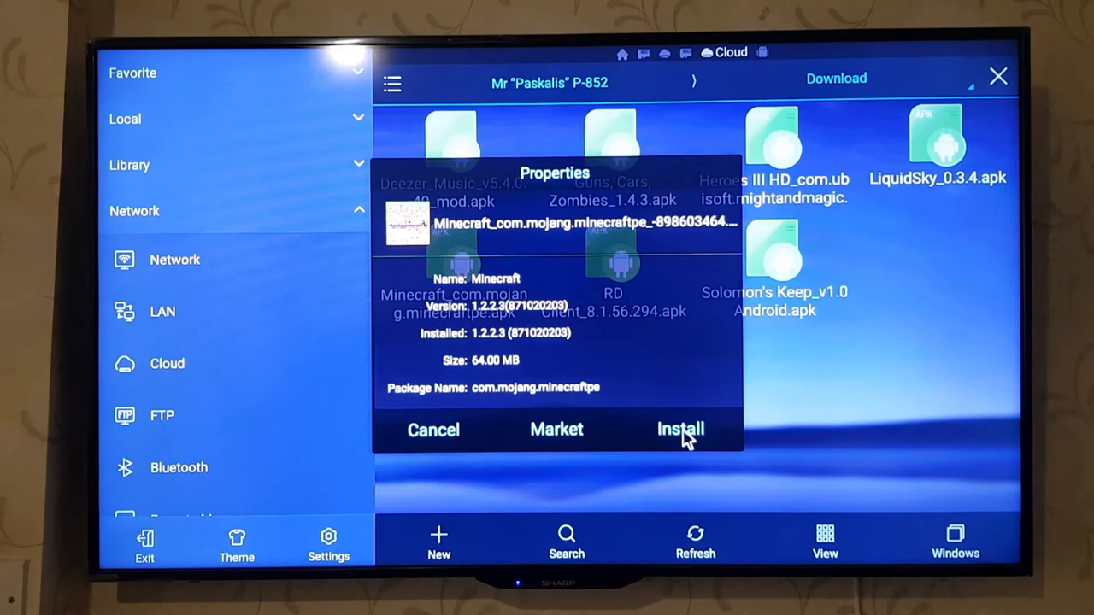
click(680, 429)
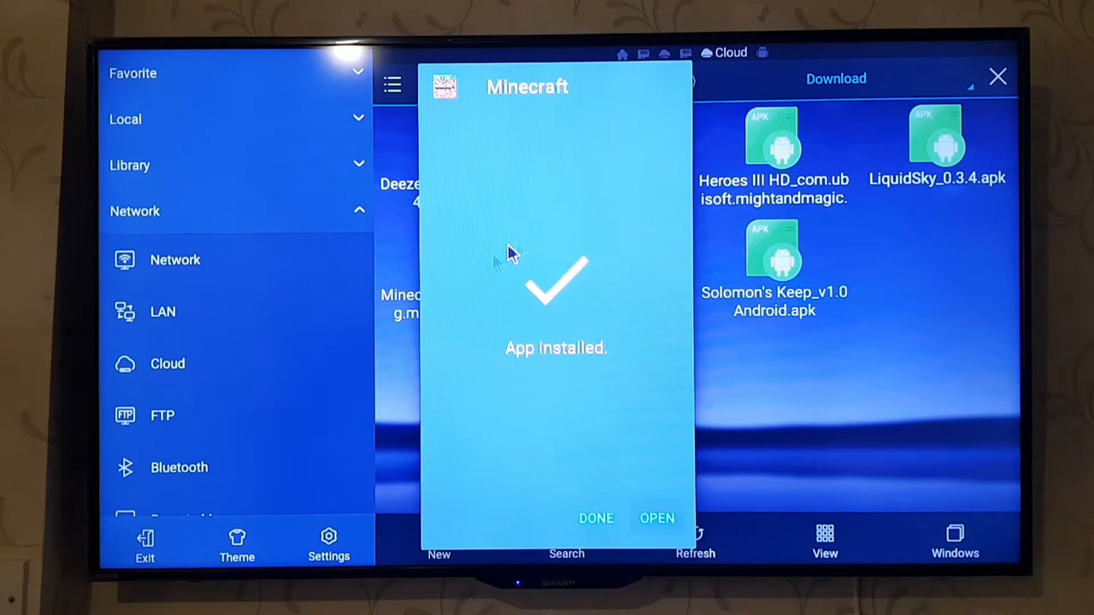
mouse_move(592, 424)
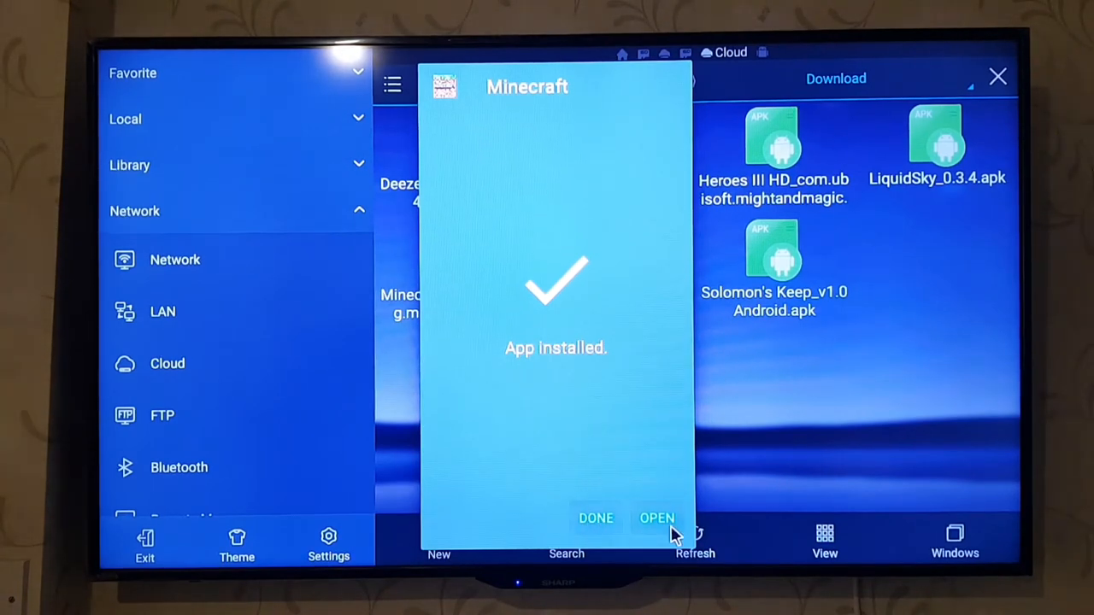
- Dismiss the App installed dialog and scroll the home screen's Apps row
click(595, 518)
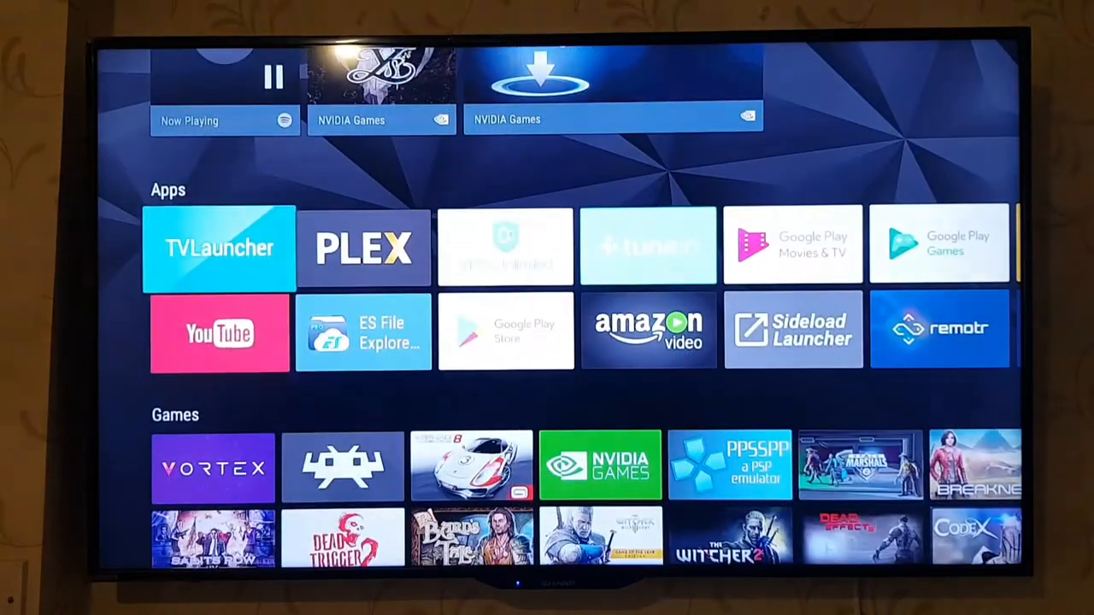
scroll(right, 3)
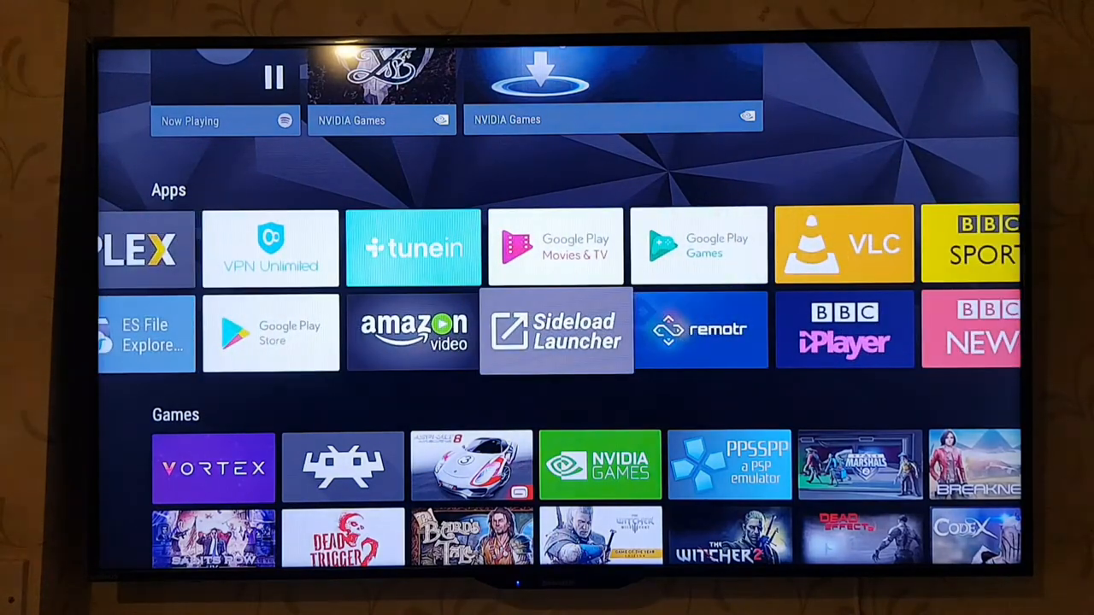